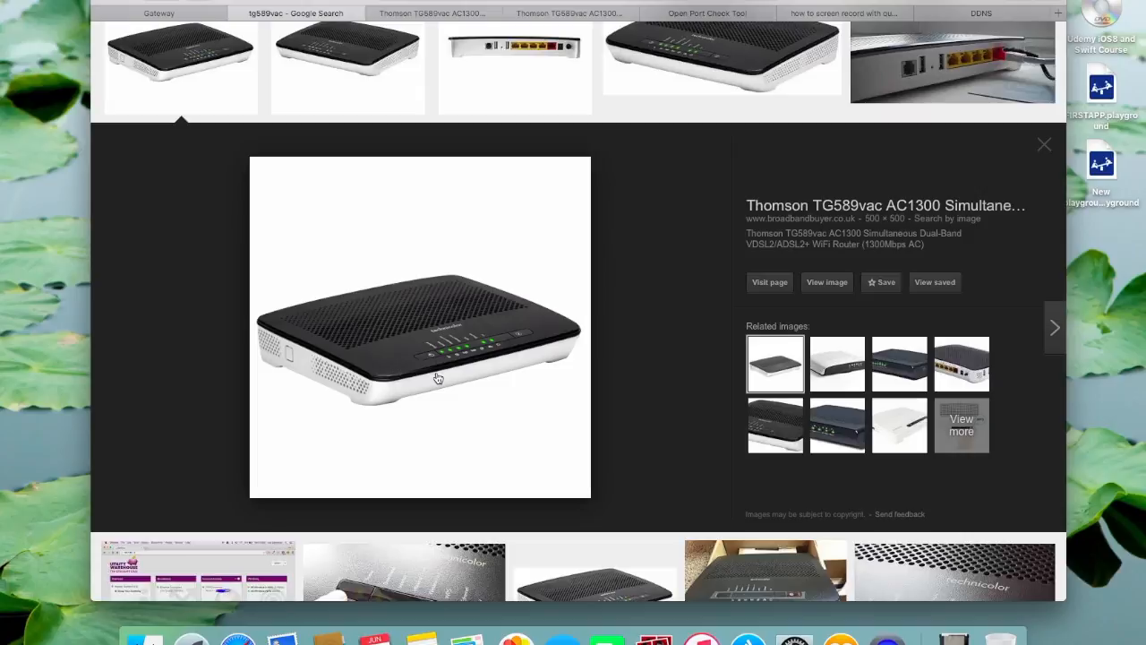
mouse_move(184, 106)
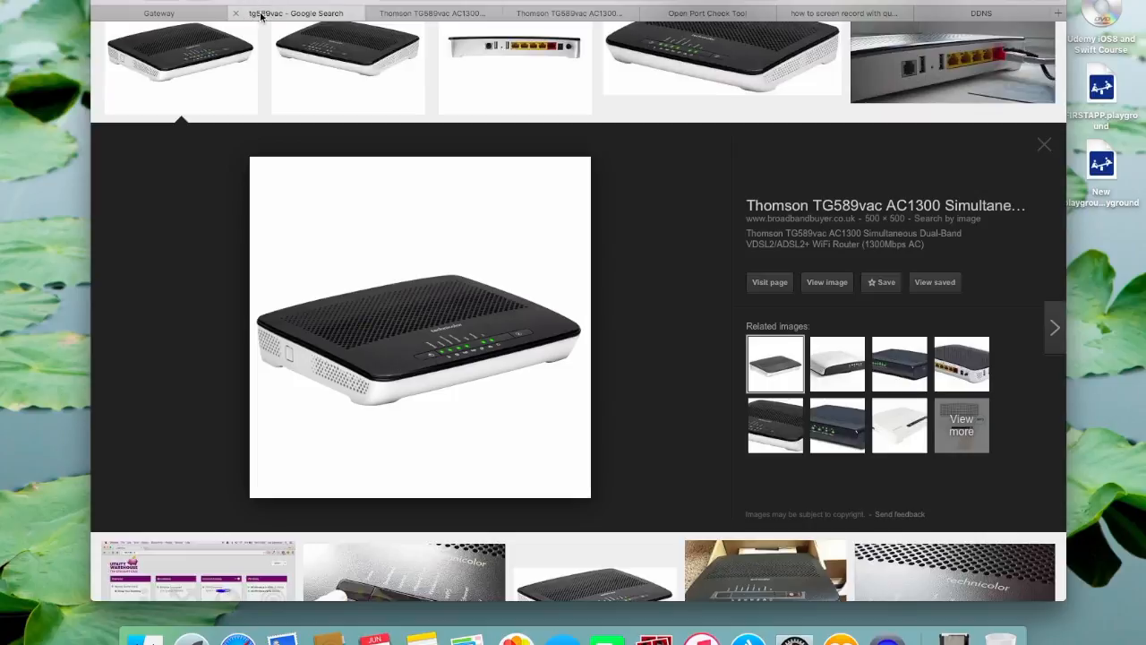
Step: From the Gateway page, reopen the WAN Services card with the cctv rule listed
left_click(165, 13)
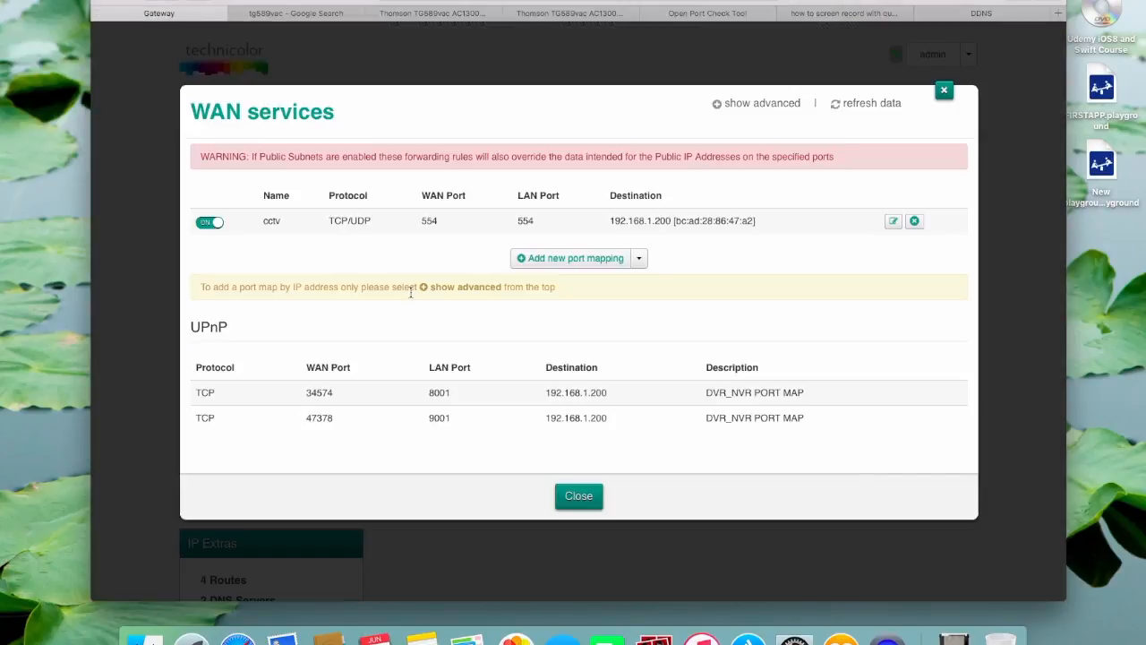
mouse_move(679, 123)
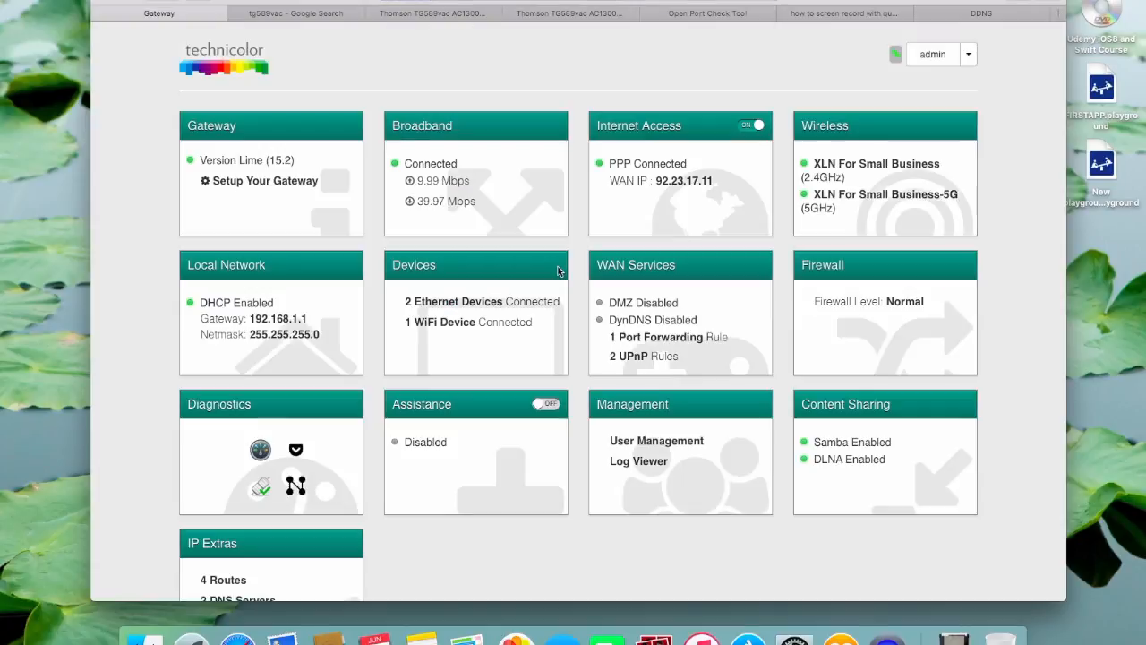
mouse_move(645, 286)
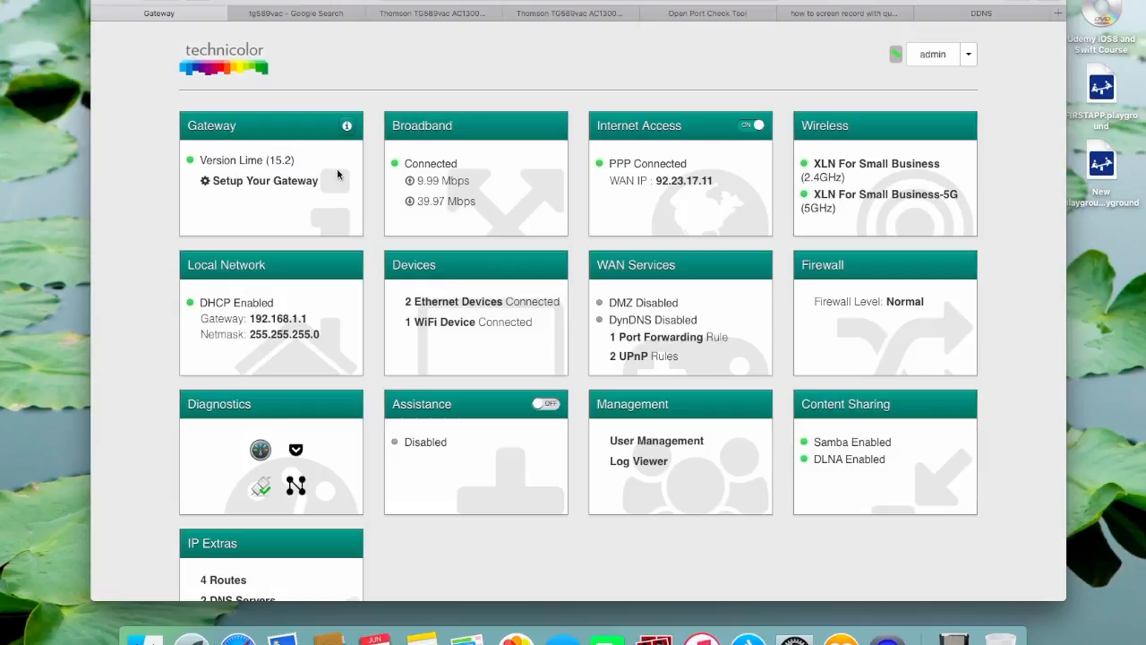
mouse_move(458, 236)
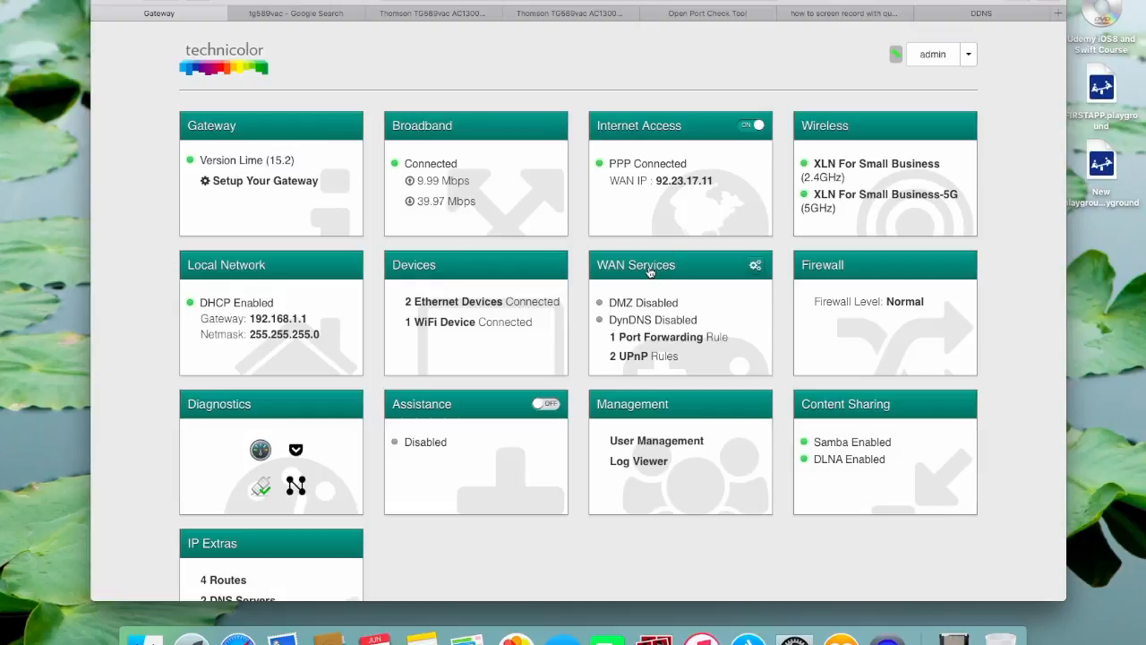
left_click(663, 336)
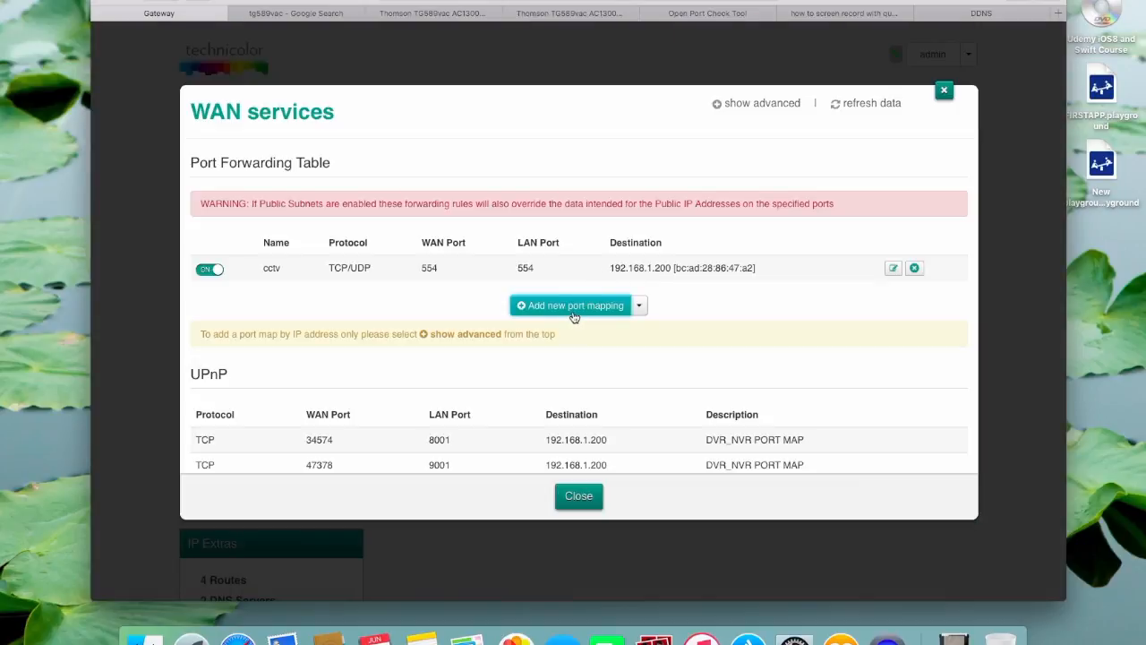
Step: Add port mapping 'cctv1': TCP/UDP, ports 9001/9001 to 192.168.1.200
left_click(570, 304)
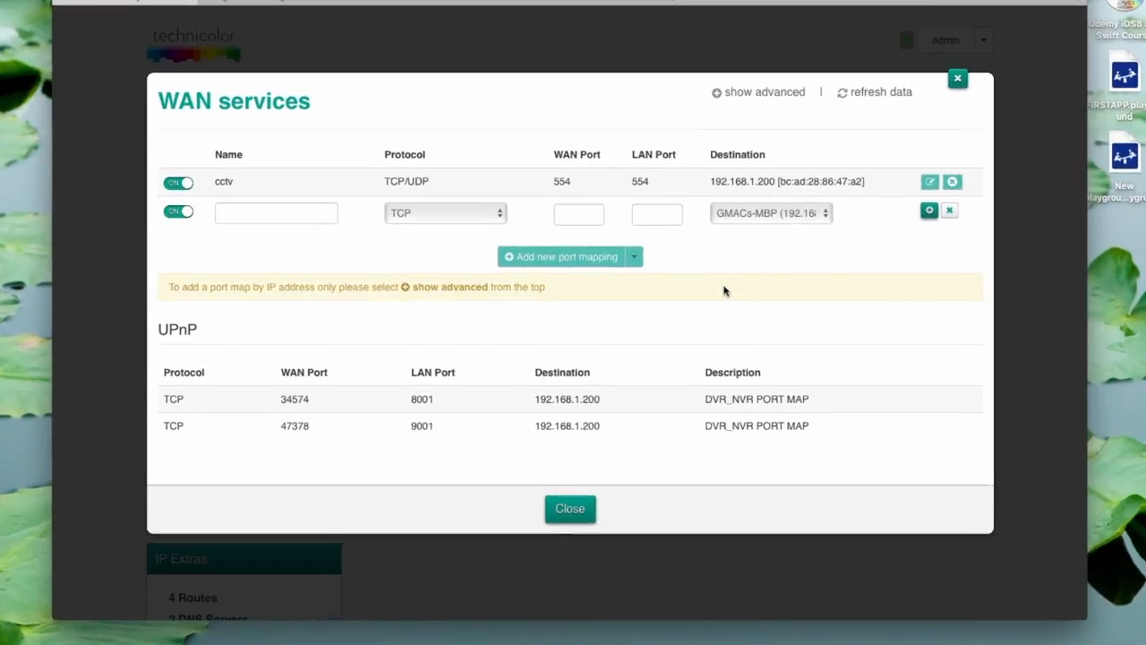
left_click(276, 212)
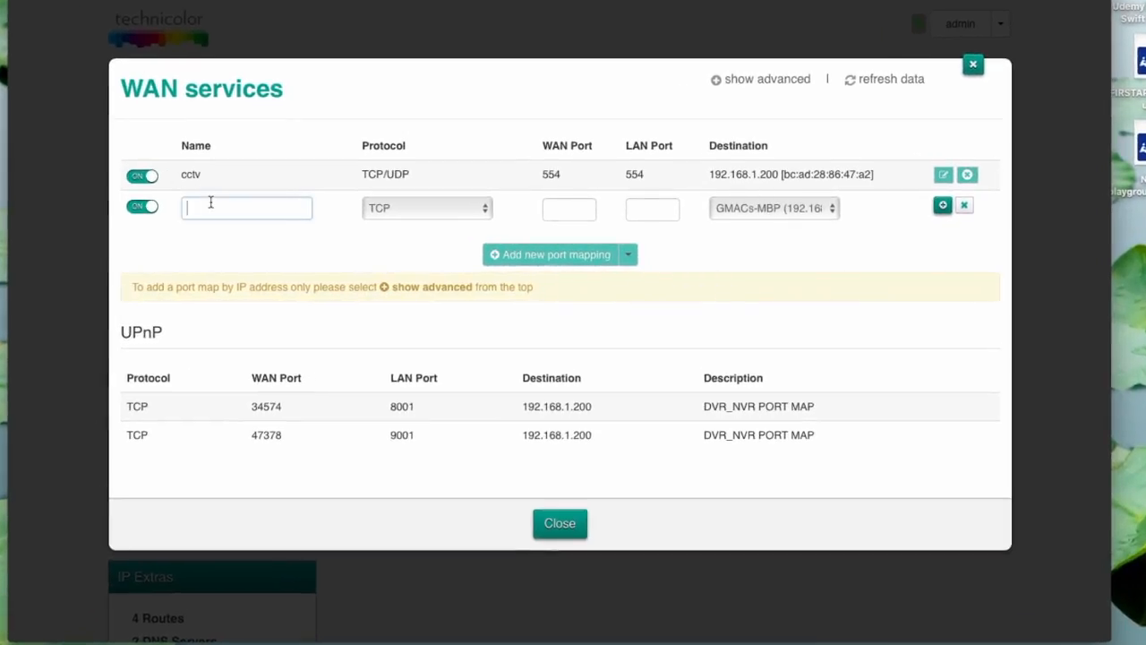
type("cctv1")
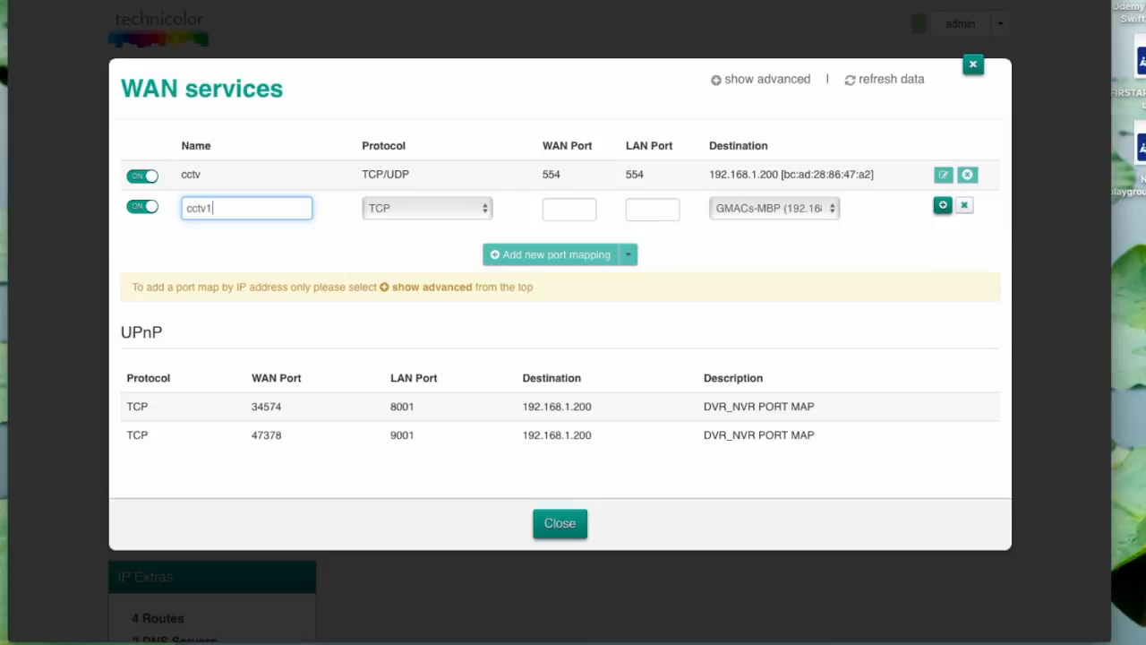
left_click(427, 208)
type("9001")
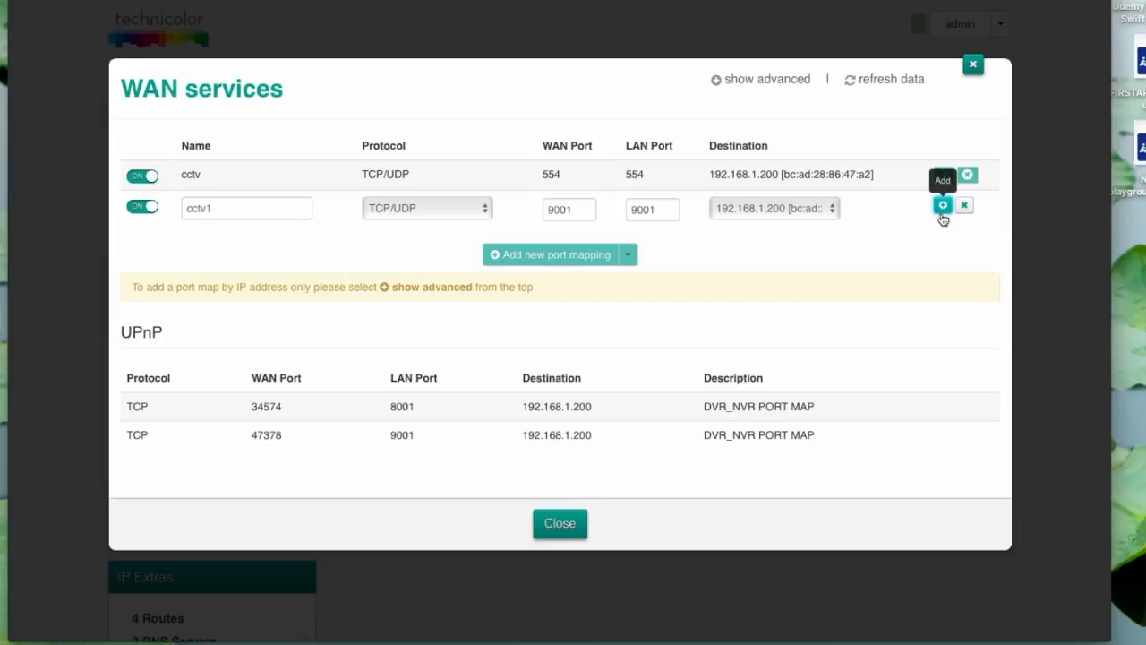
left_click(941, 205)
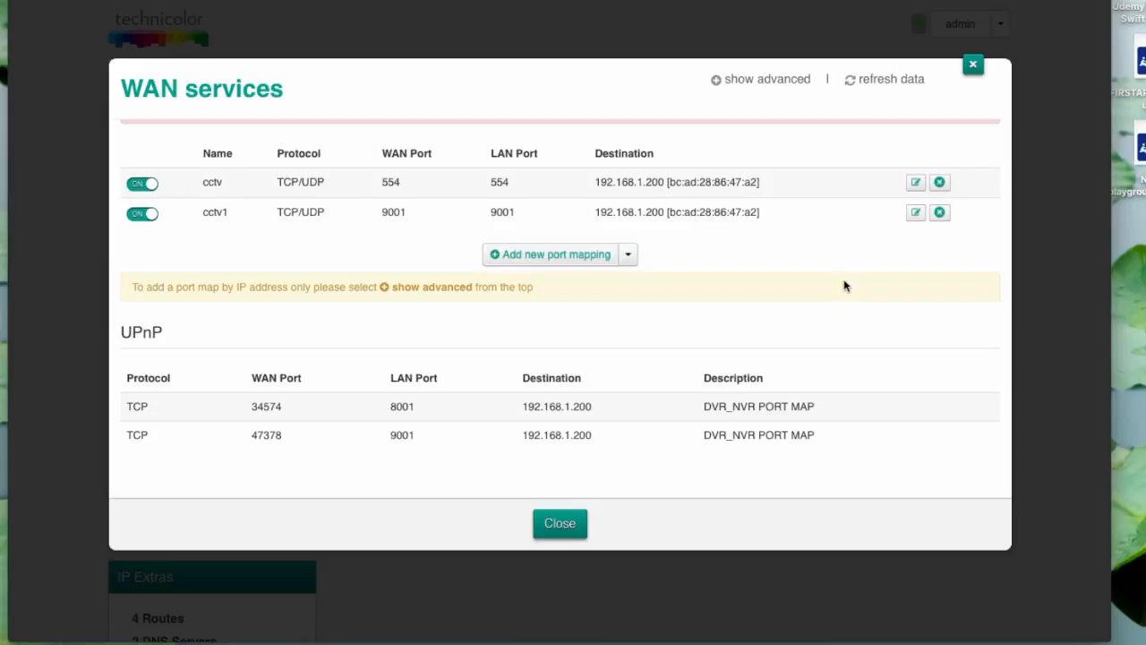
mouse_move(504, 238)
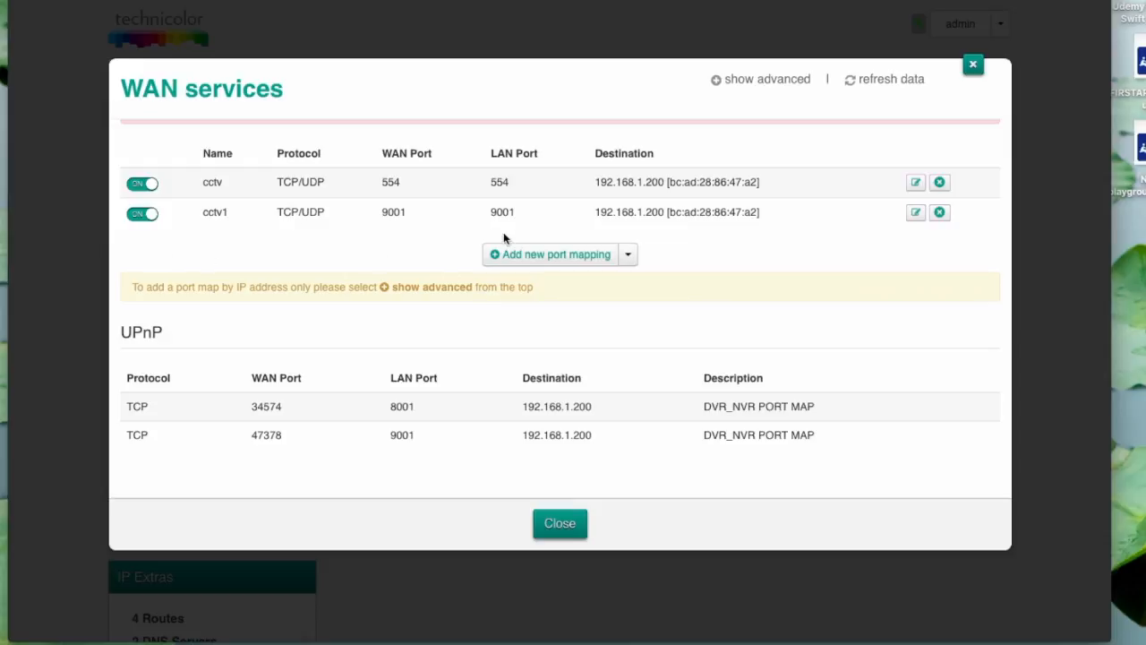
mouse_move(266, 241)
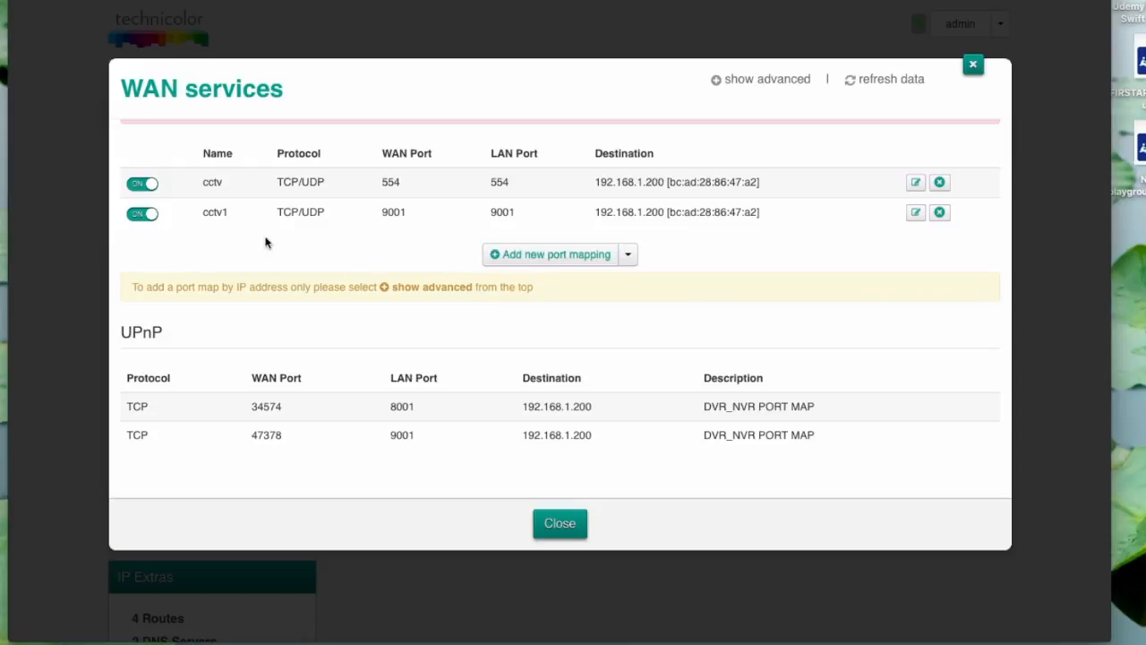
Step: Add port mapping 'cctv2': TCP/UDP, WAN and LAN port 8001 to 192.168.1.200
left_click(549, 254)
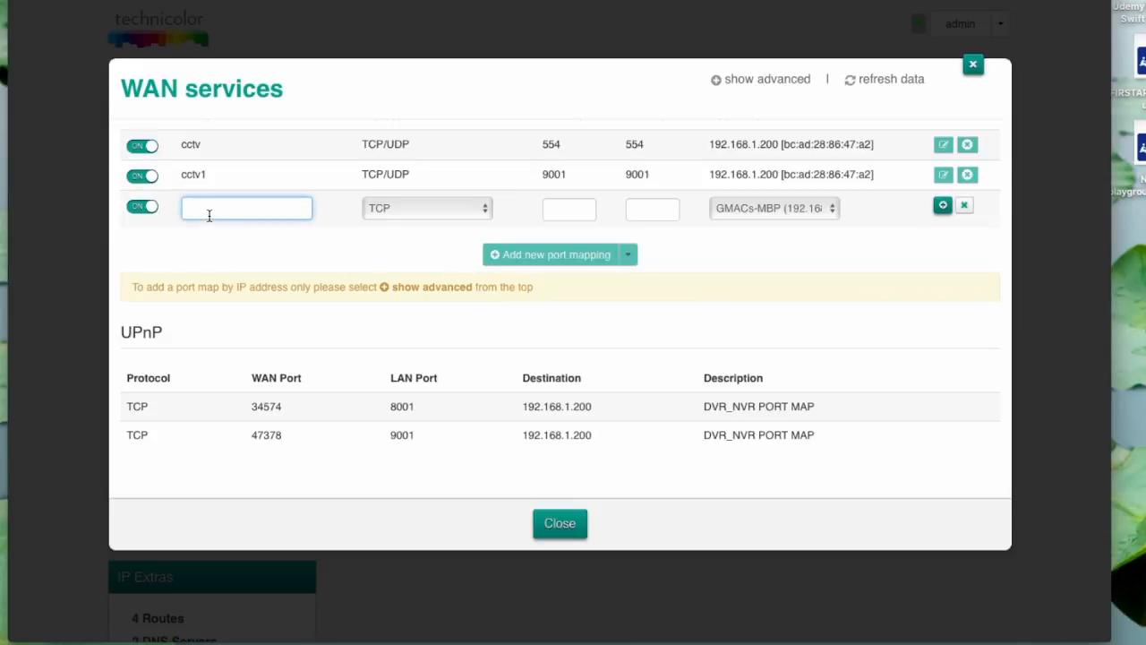
type("cctv")
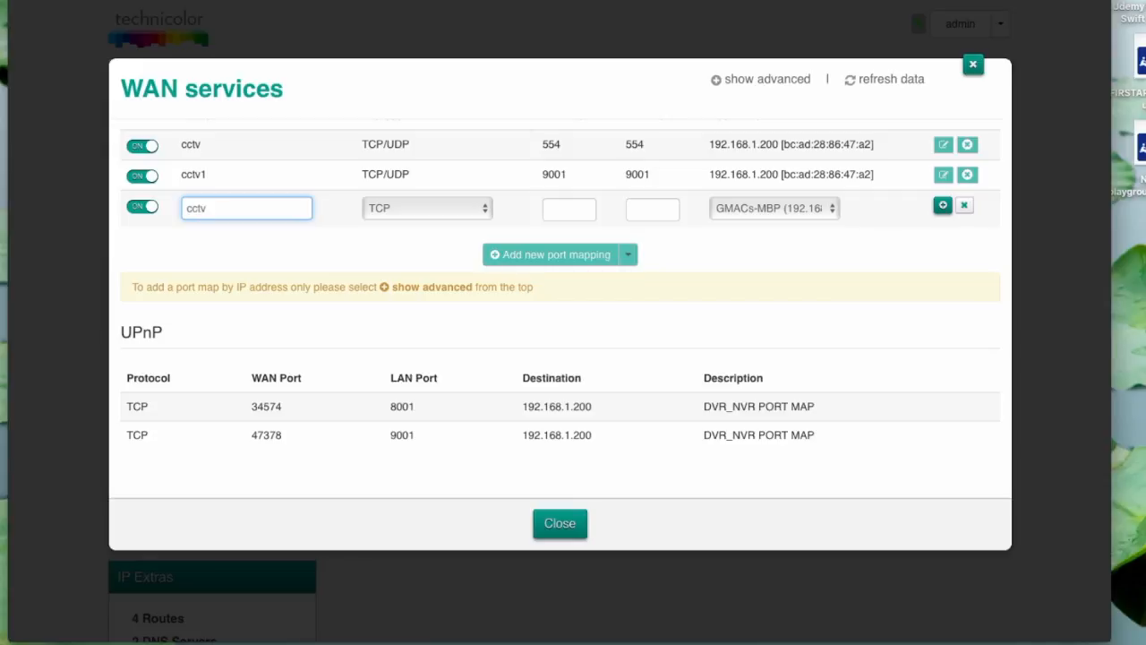
left_click(425, 207)
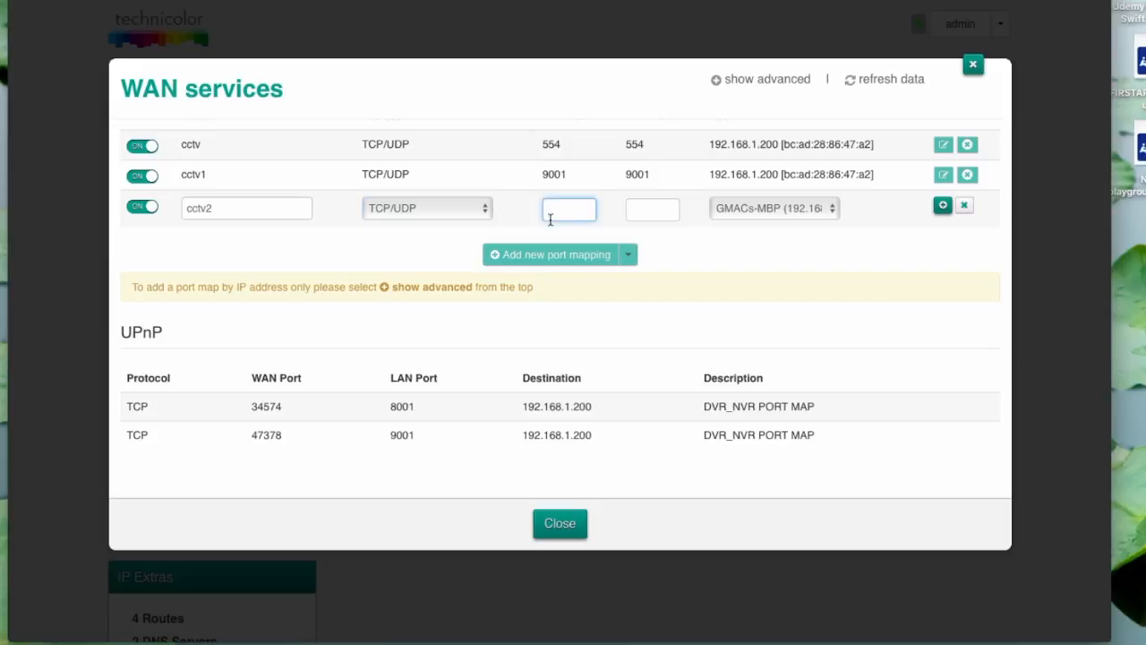
type("8001")
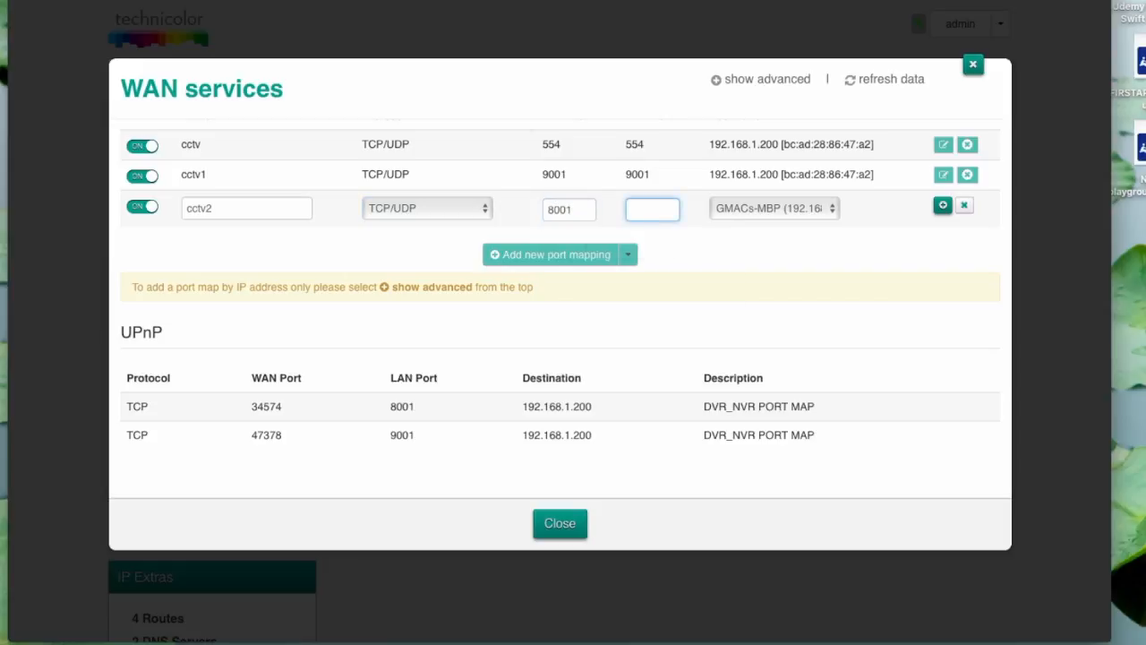
type("8001")
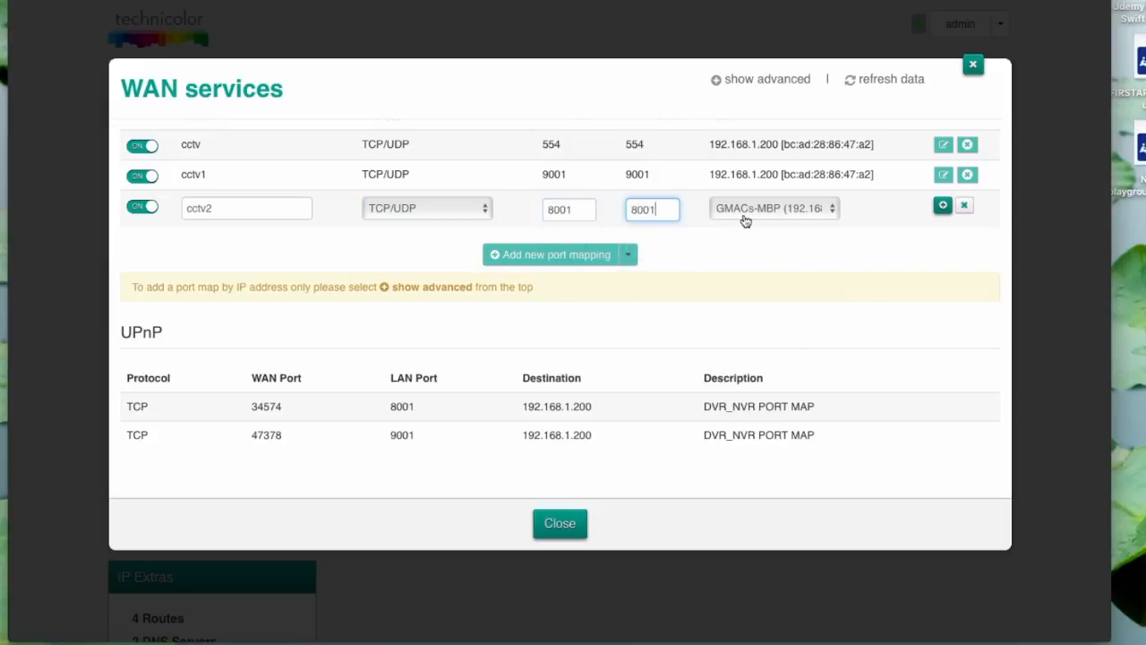
left_click(773, 209)
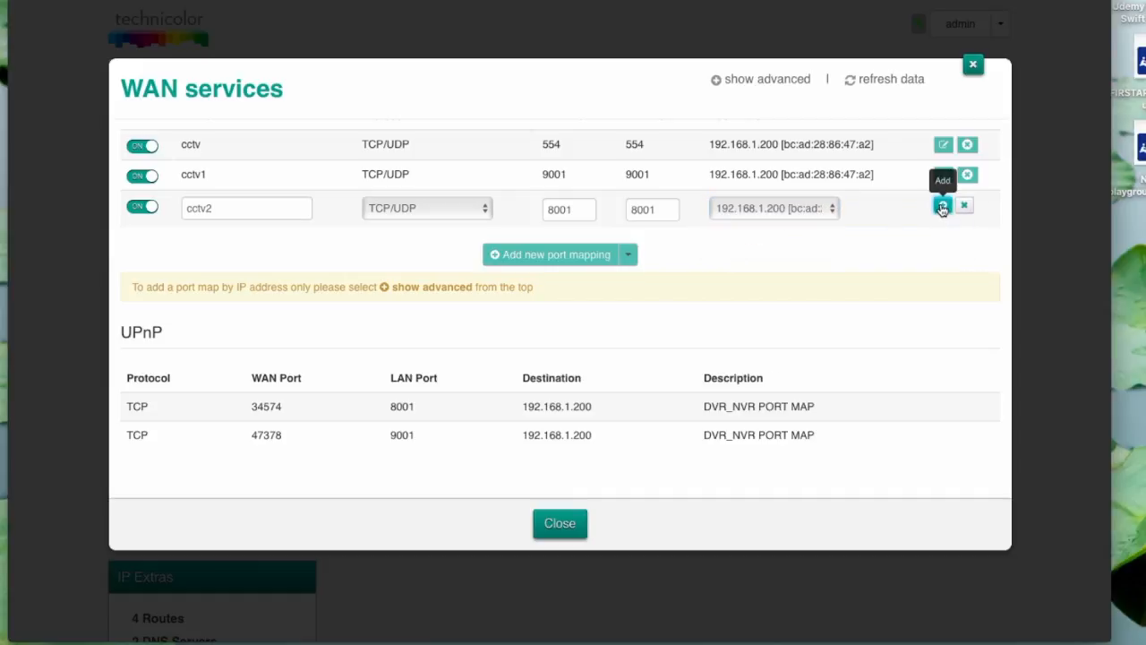
left_click(941, 207)
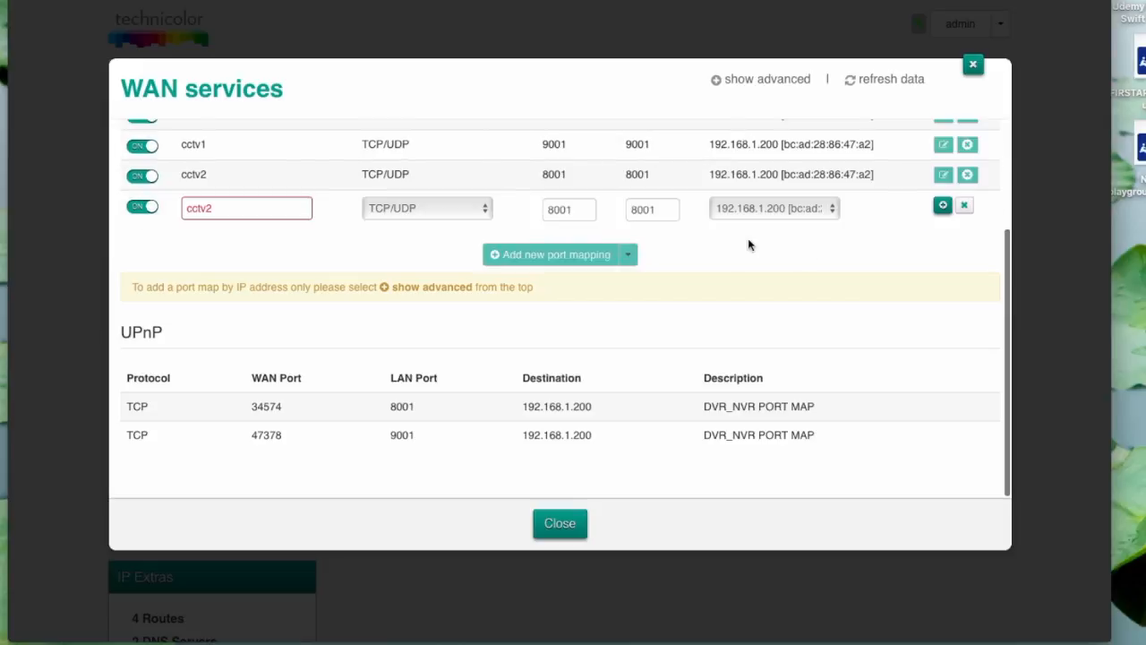
mouse_move(737, 240)
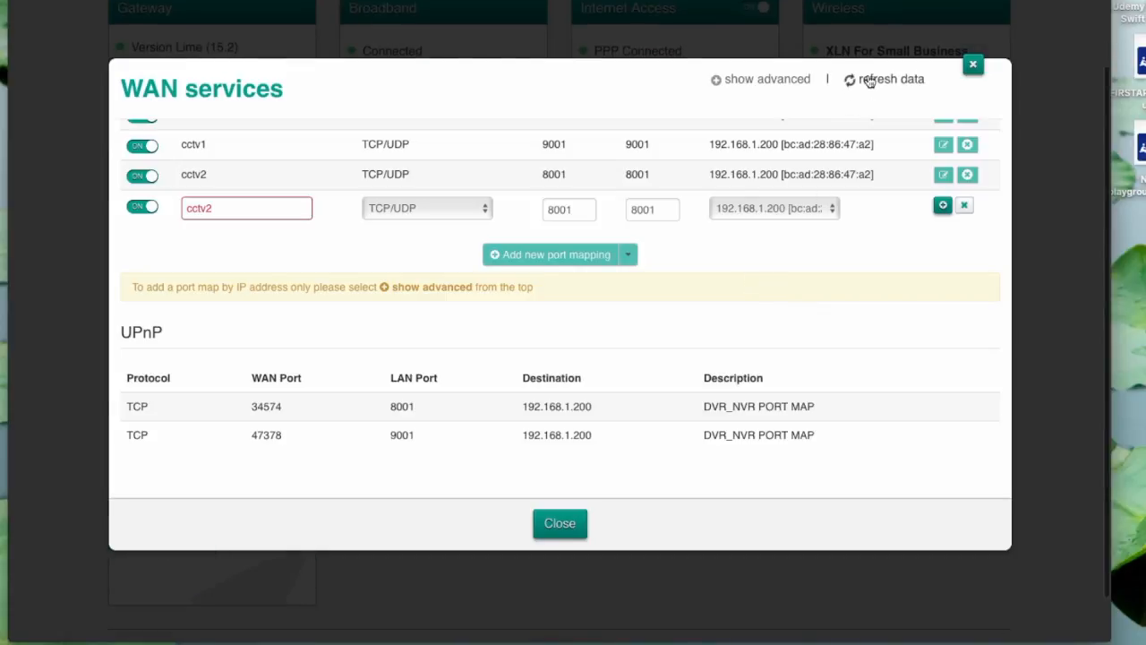
Step: In the advanced WAN settings, enable DynDNS with DYNDNS as the service
left_click(942, 205)
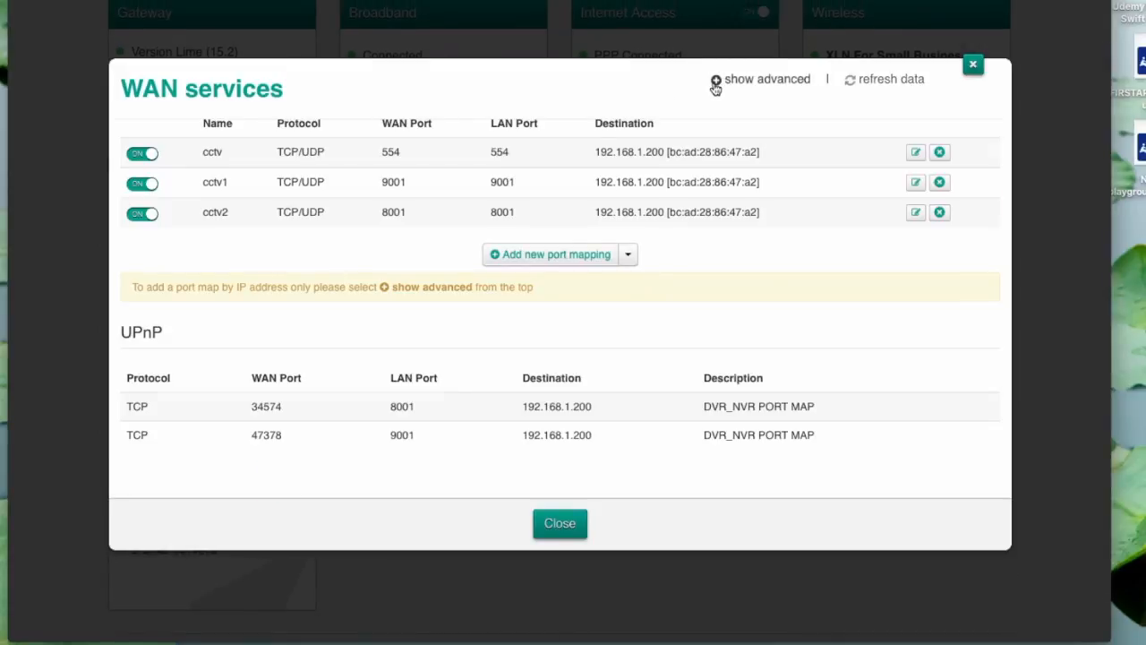
left_click(765, 79)
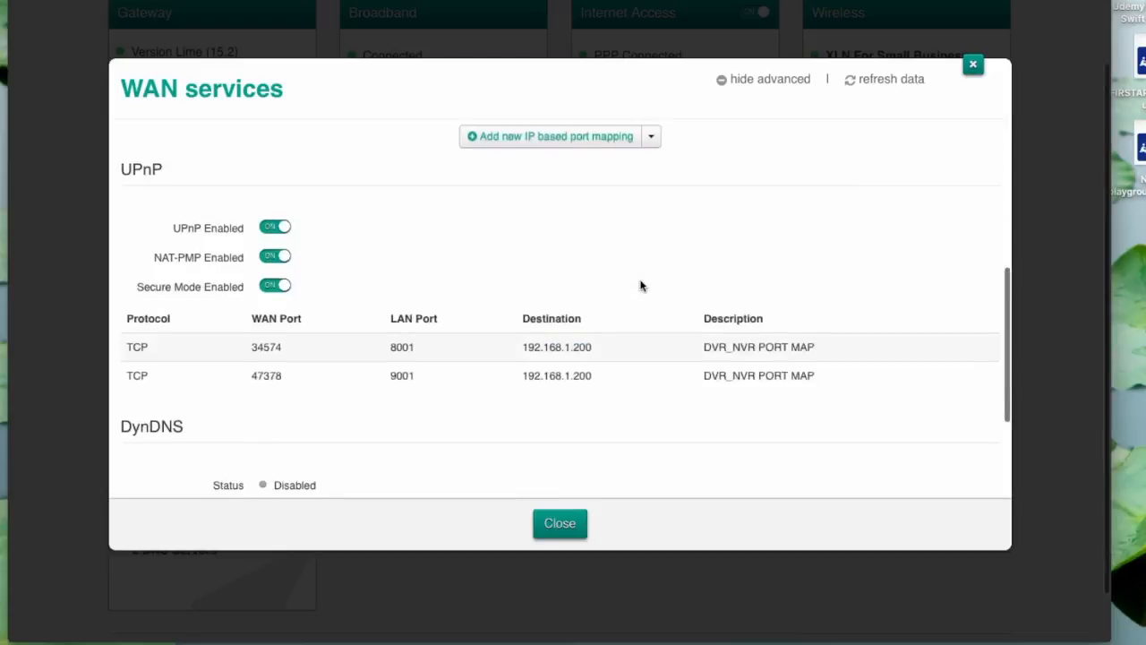
scroll("down", 3)
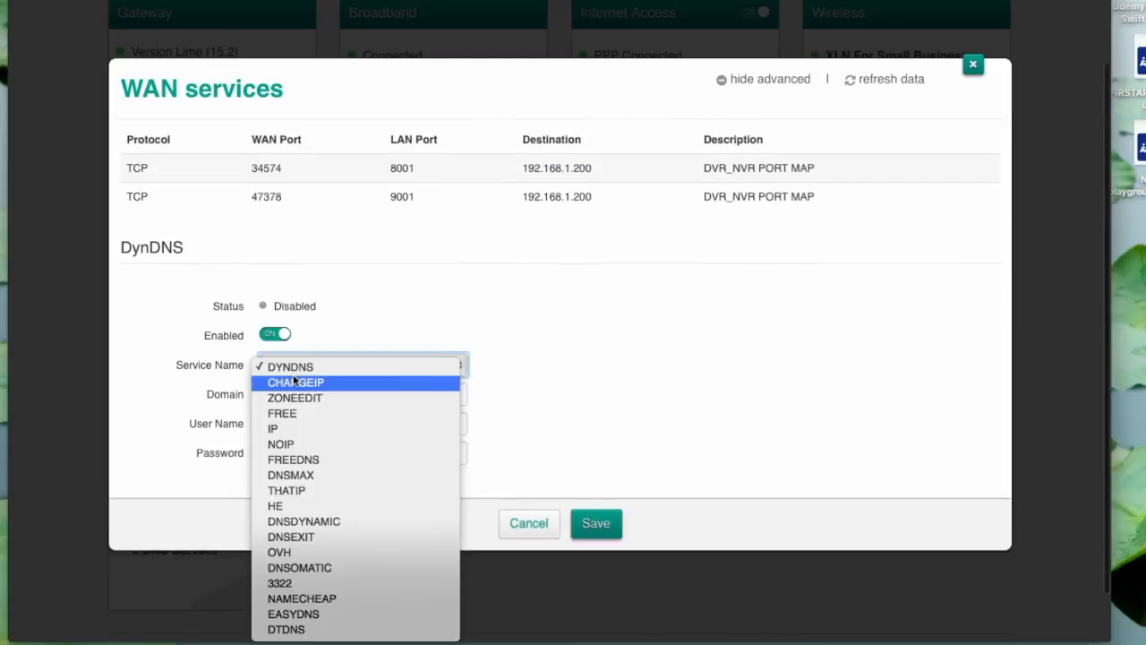
mouse_move(301, 598)
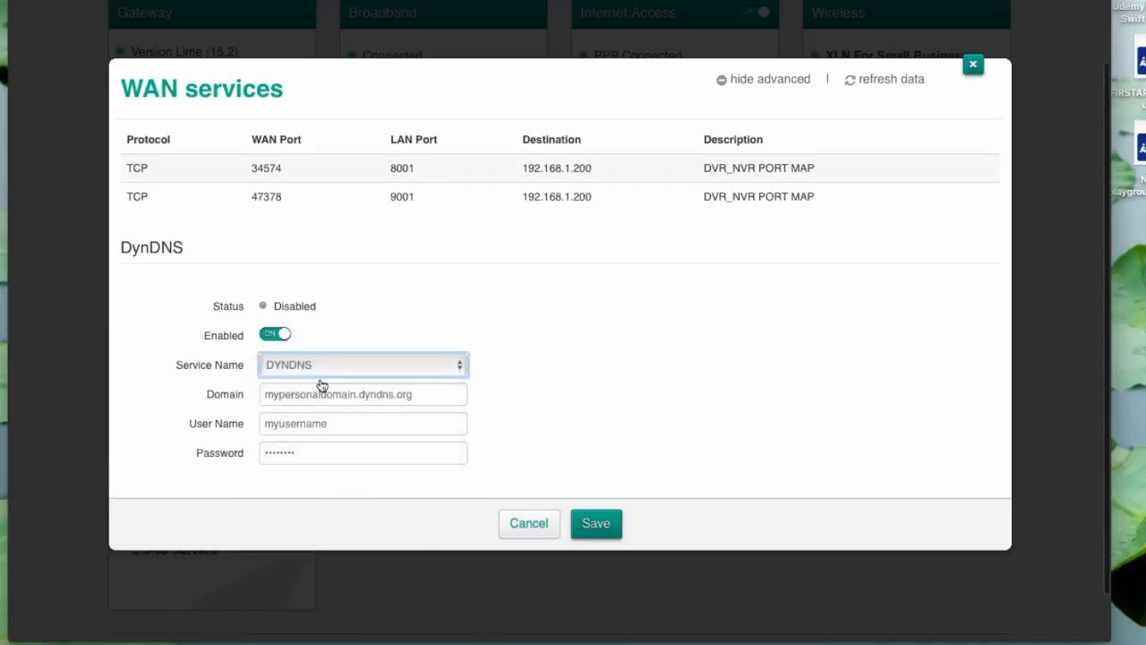
left_click(363, 394)
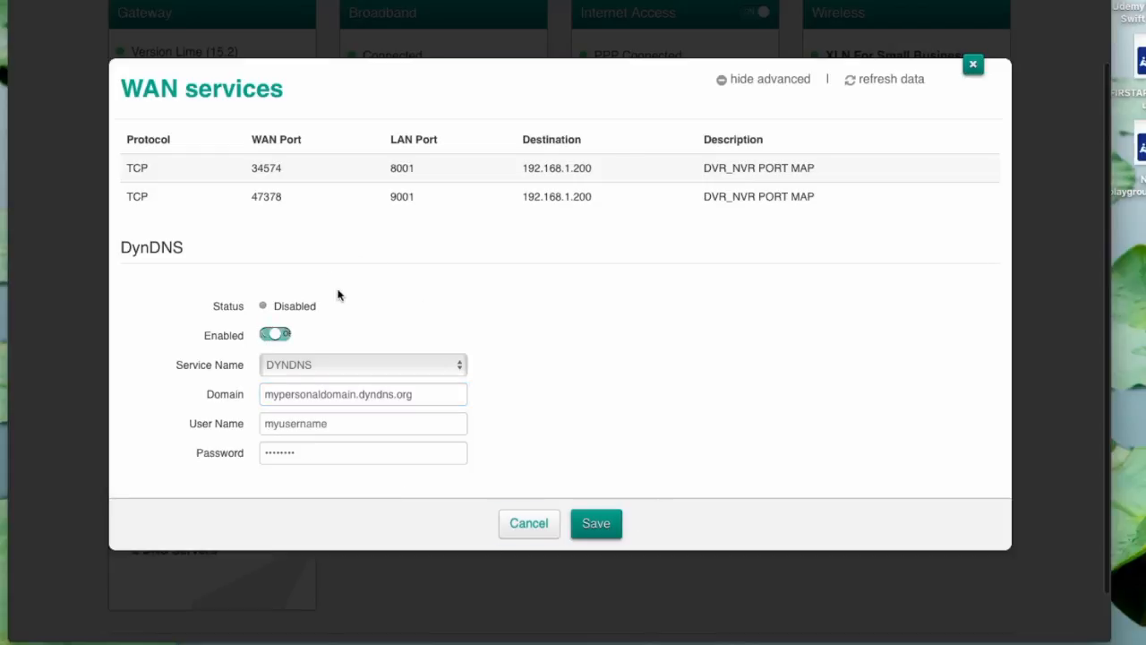
left_click(275, 334)
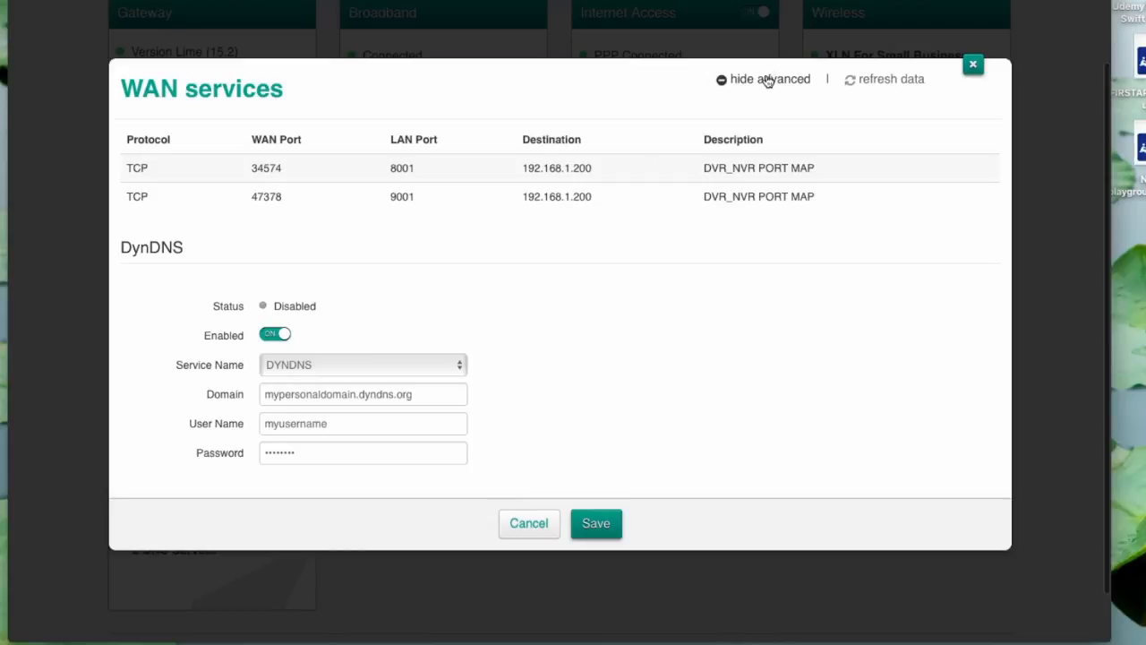
Step: Hide advanced settings, save the WAN services changes and close to the dashboard
left_click(767, 78)
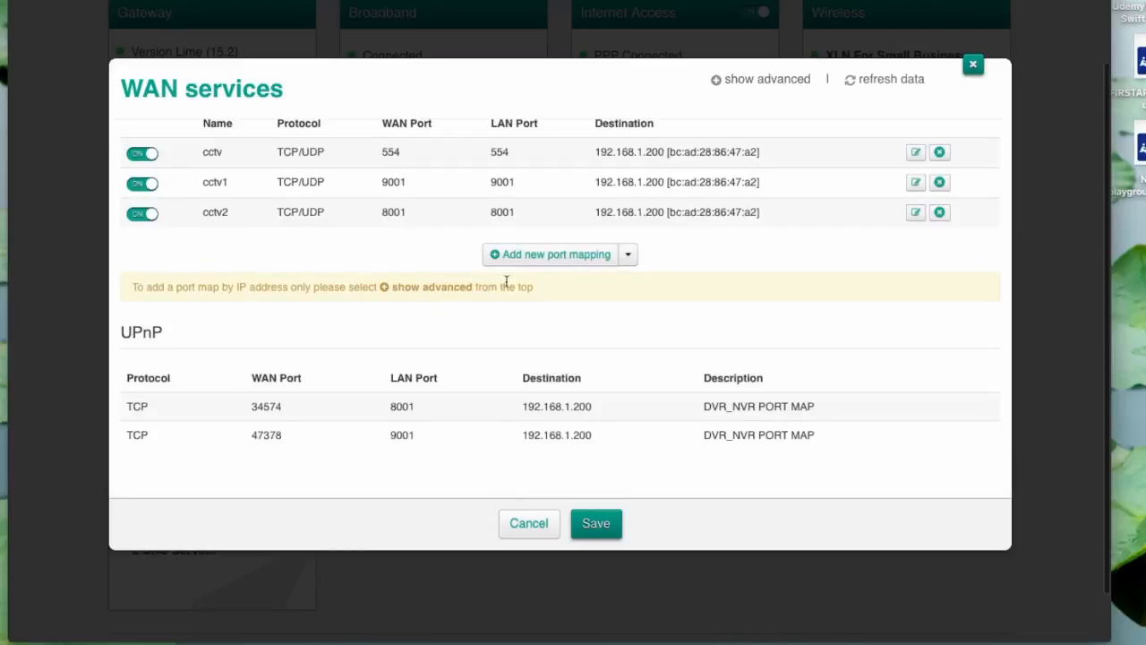
left_click(595, 523)
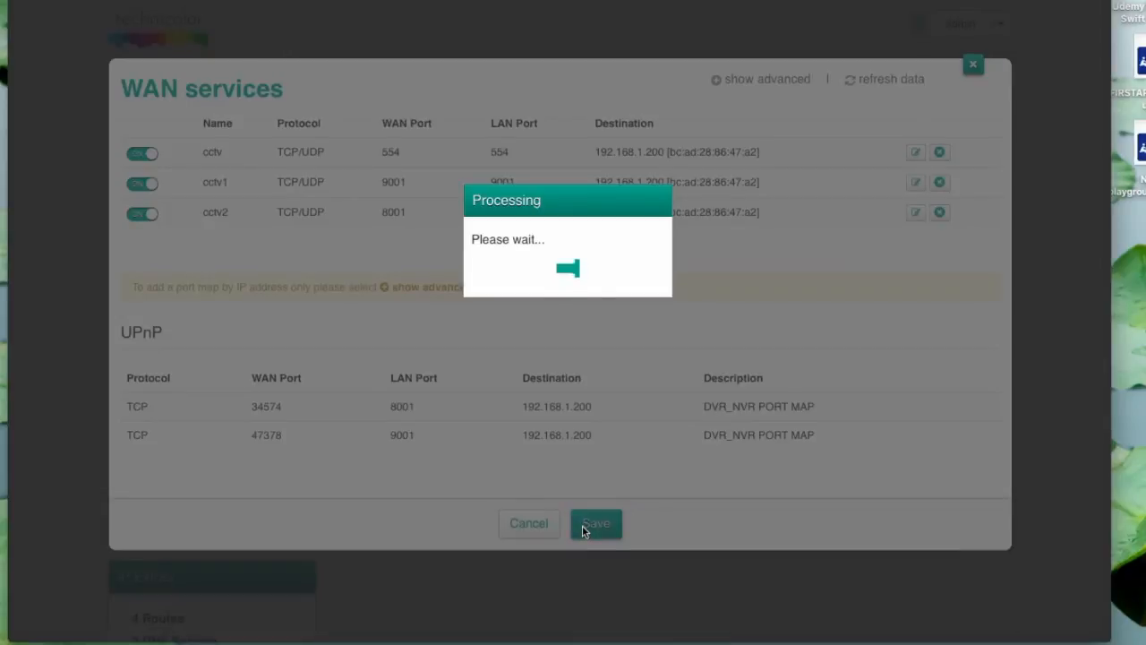
left_click(596, 523)
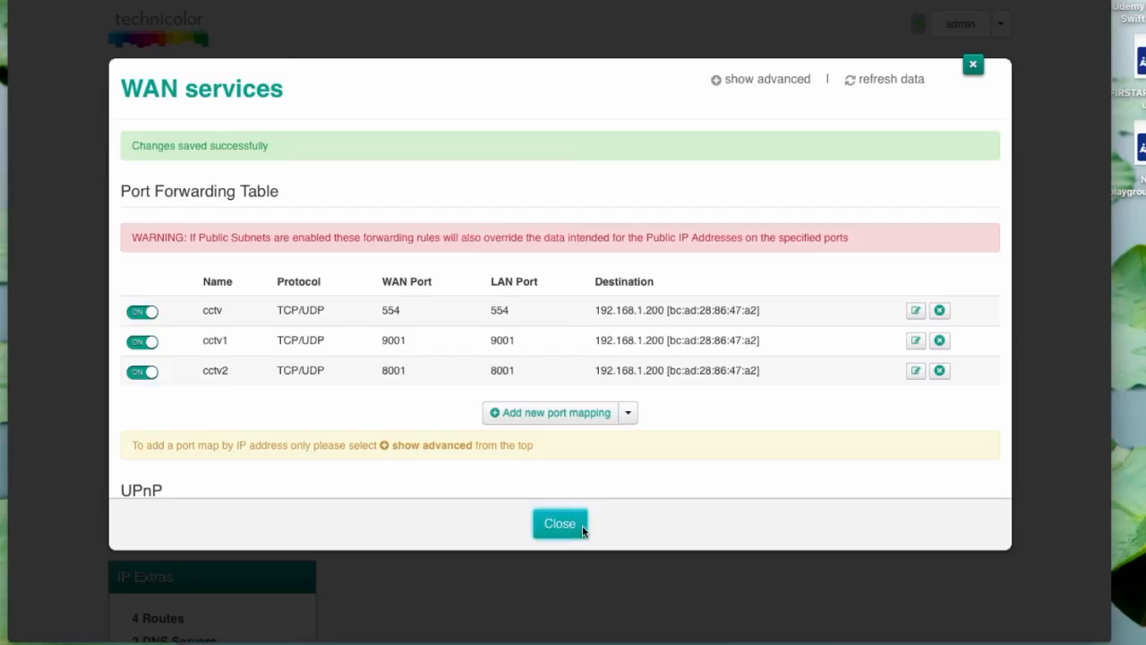
mouse_move(910, 82)
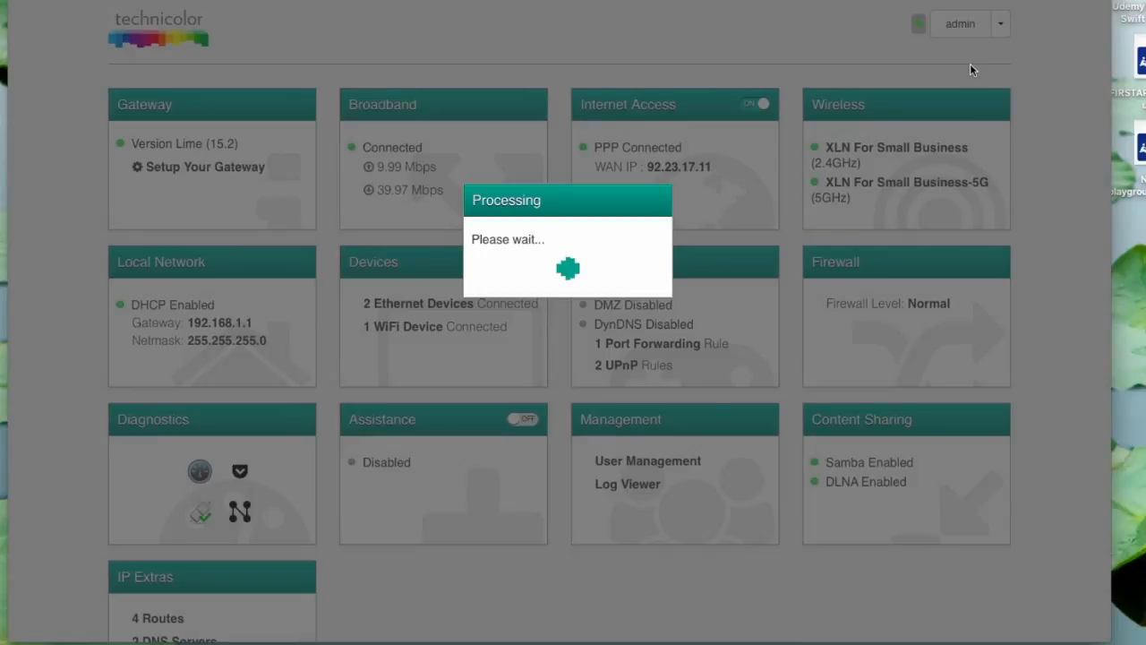
mouse_move(709, 170)
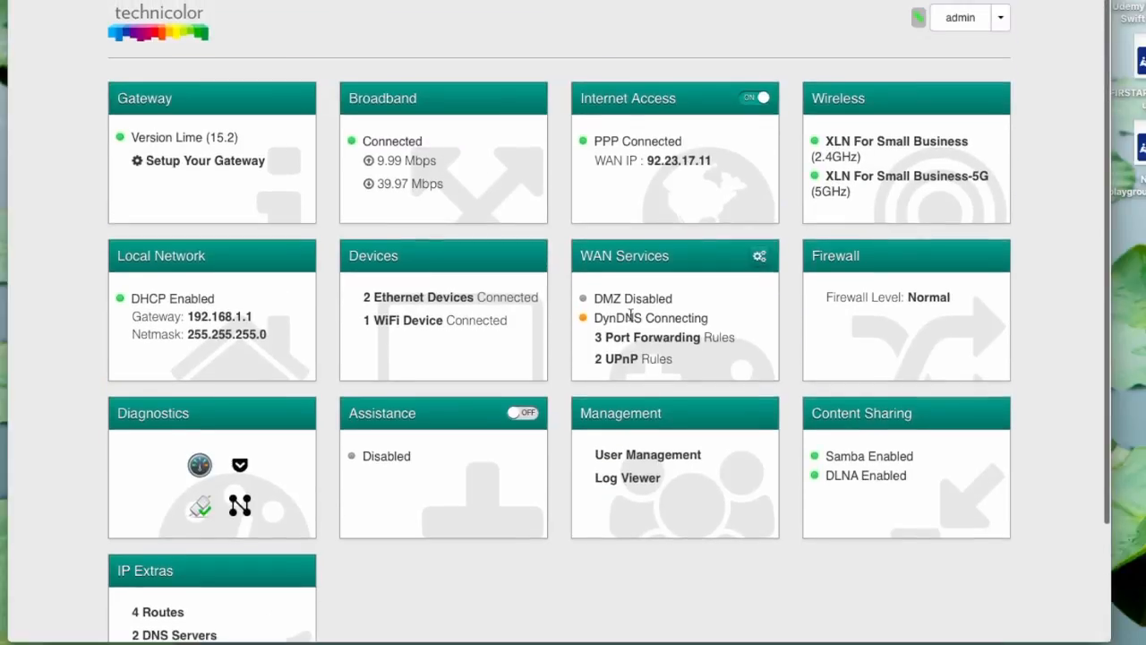
mouse_move(626, 318)
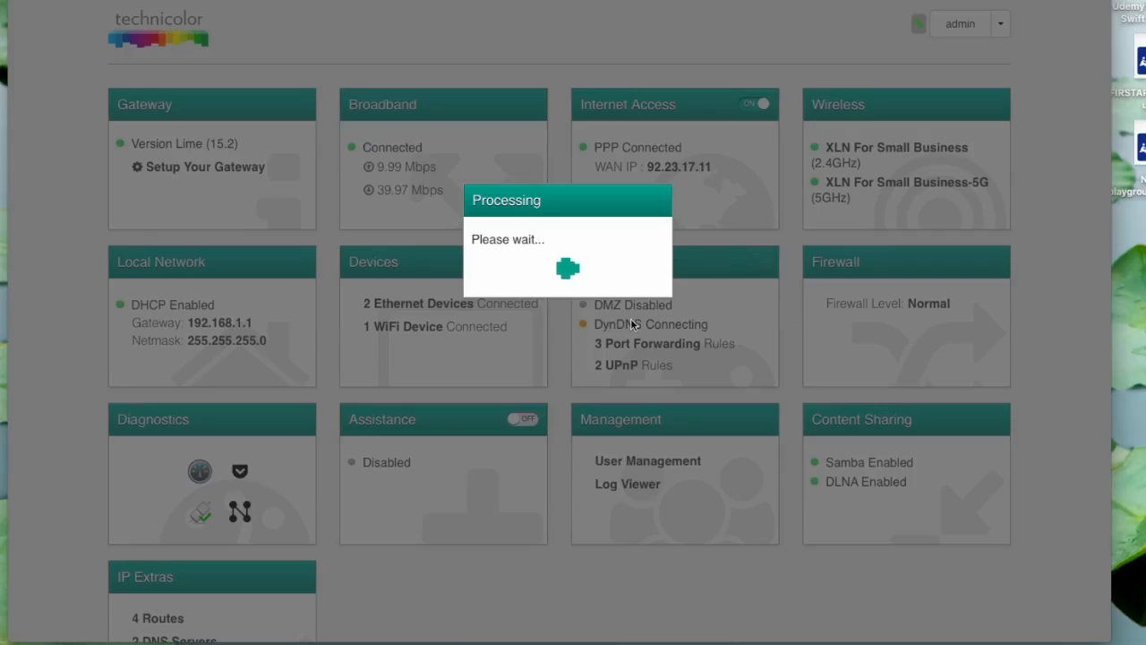
Step: Reopen WAN Services, switch the DynDNS toggle off, save and close
left_click(647, 342)
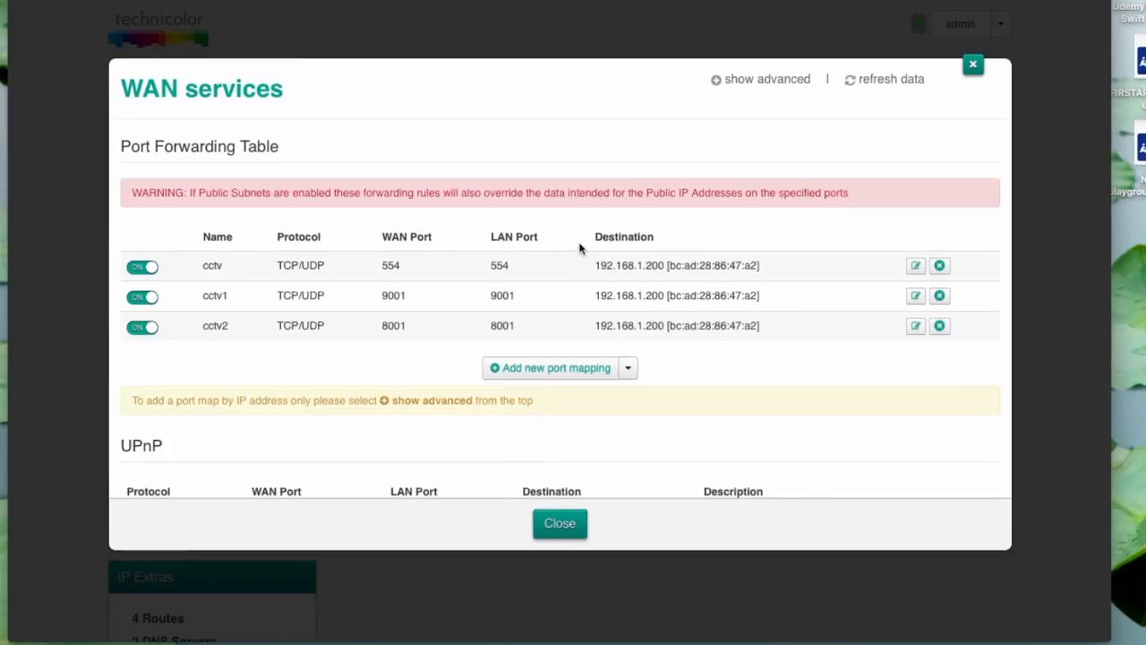
left_click(766, 79)
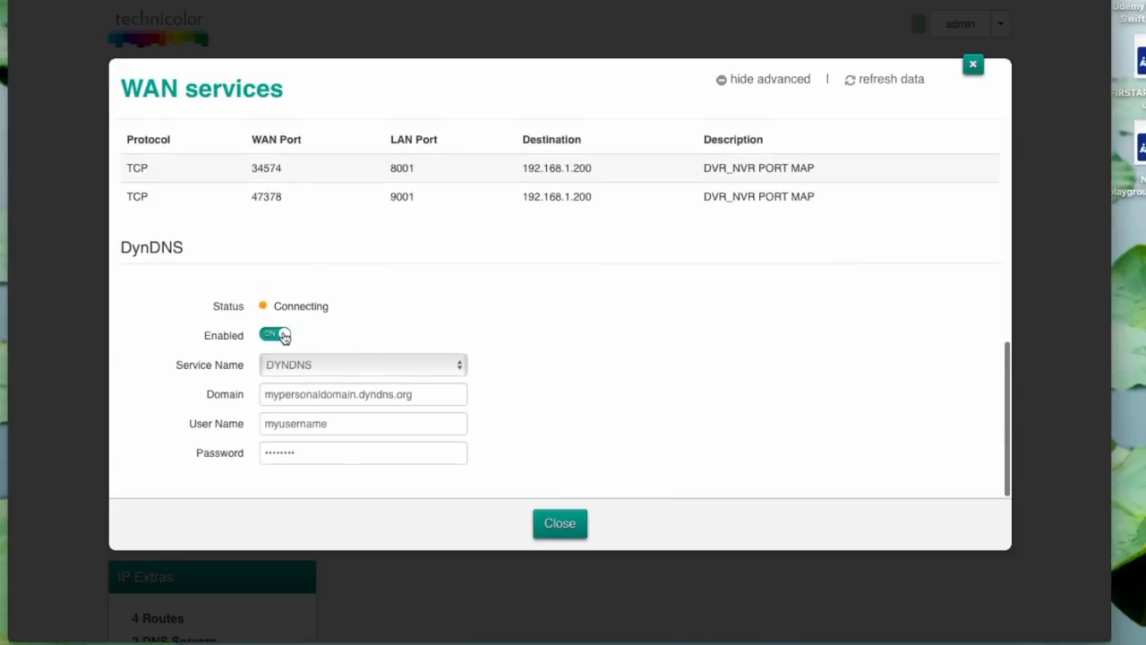
left_click(275, 334)
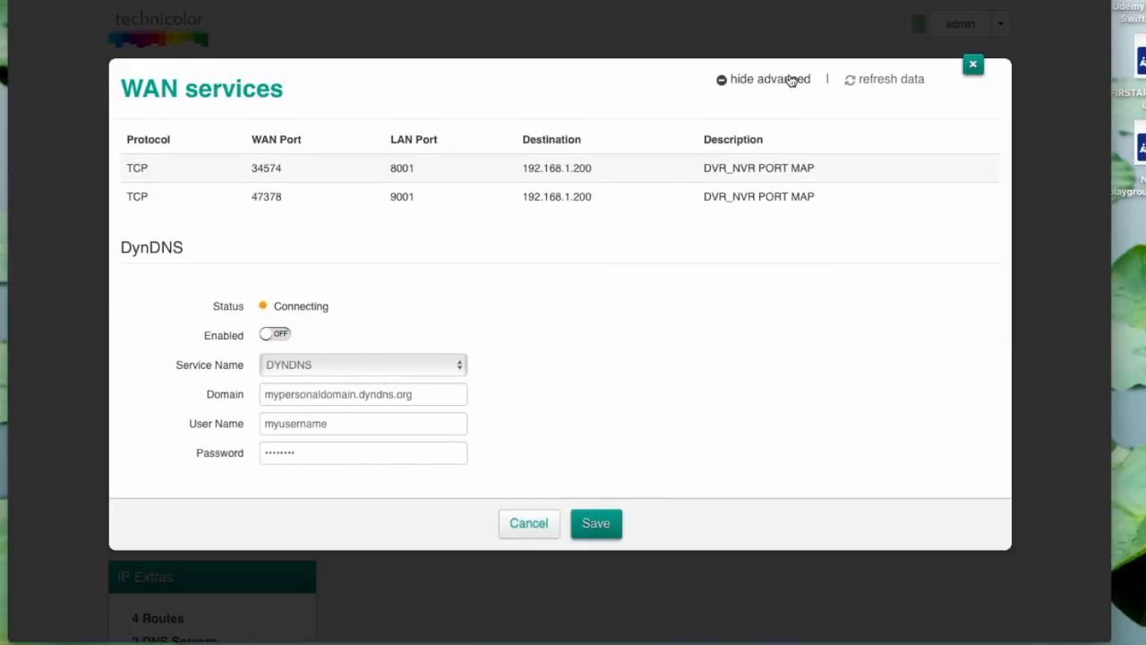
left_click(595, 523)
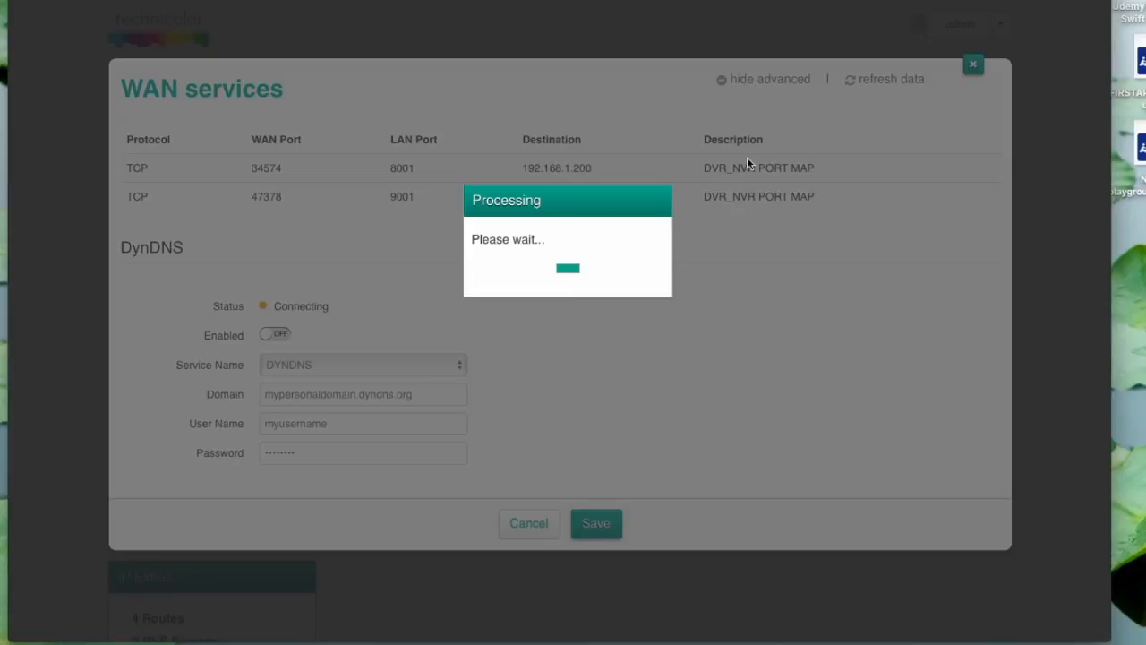
left_click(595, 523)
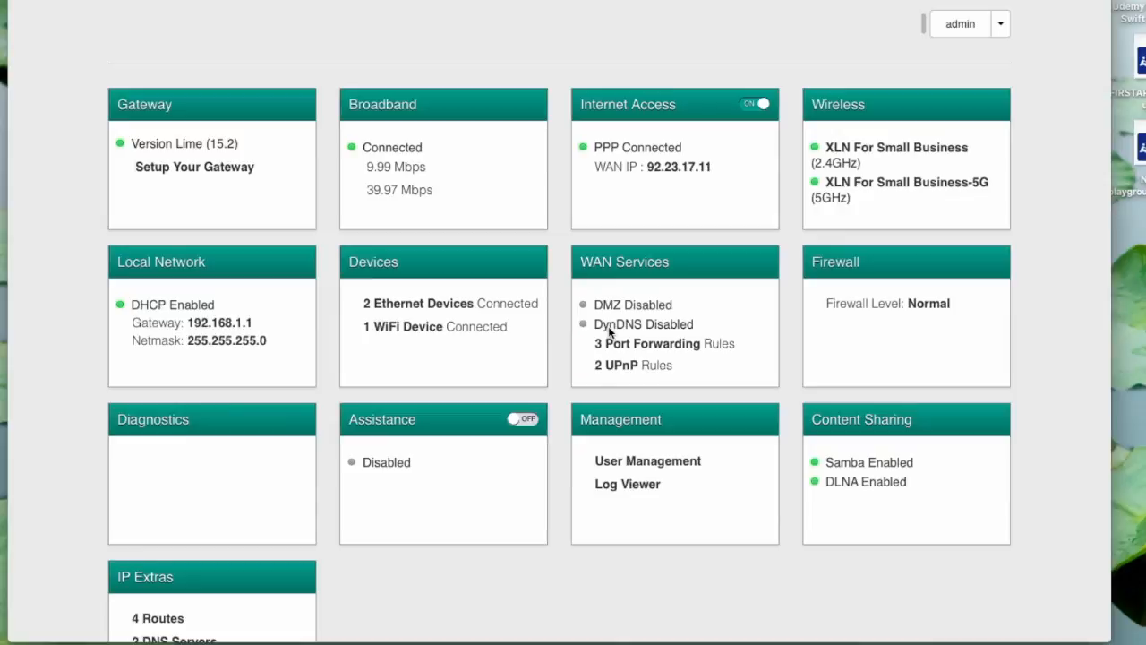
Step: Sign out of the router admin session from the account dropdown
scroll("down", 3)
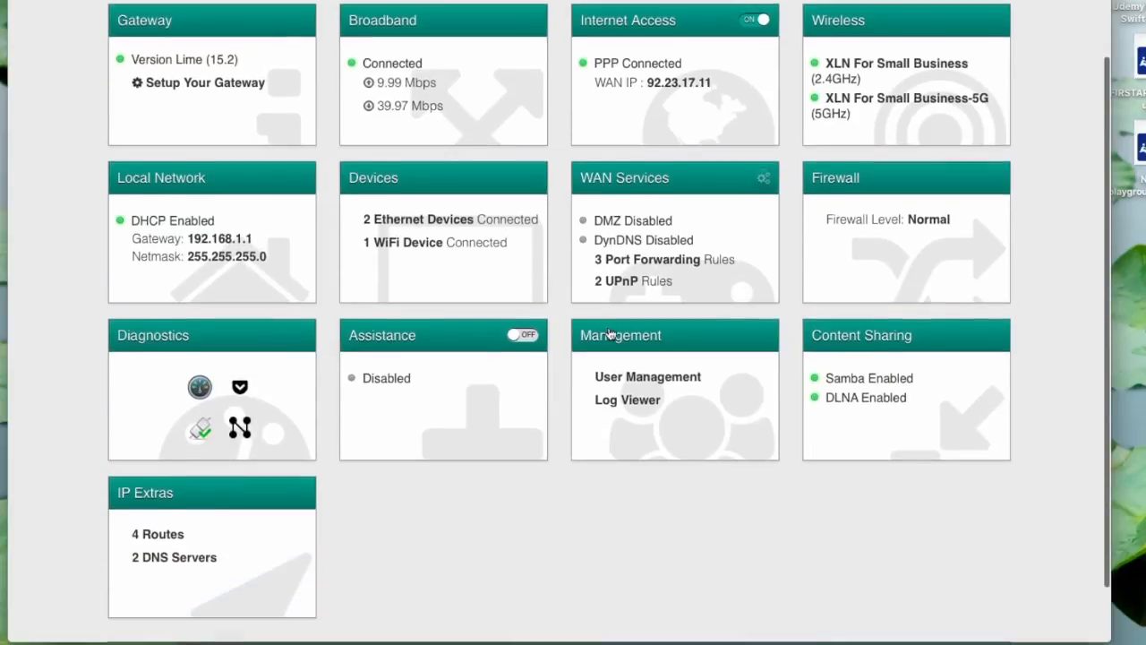
scroll("down", 3)
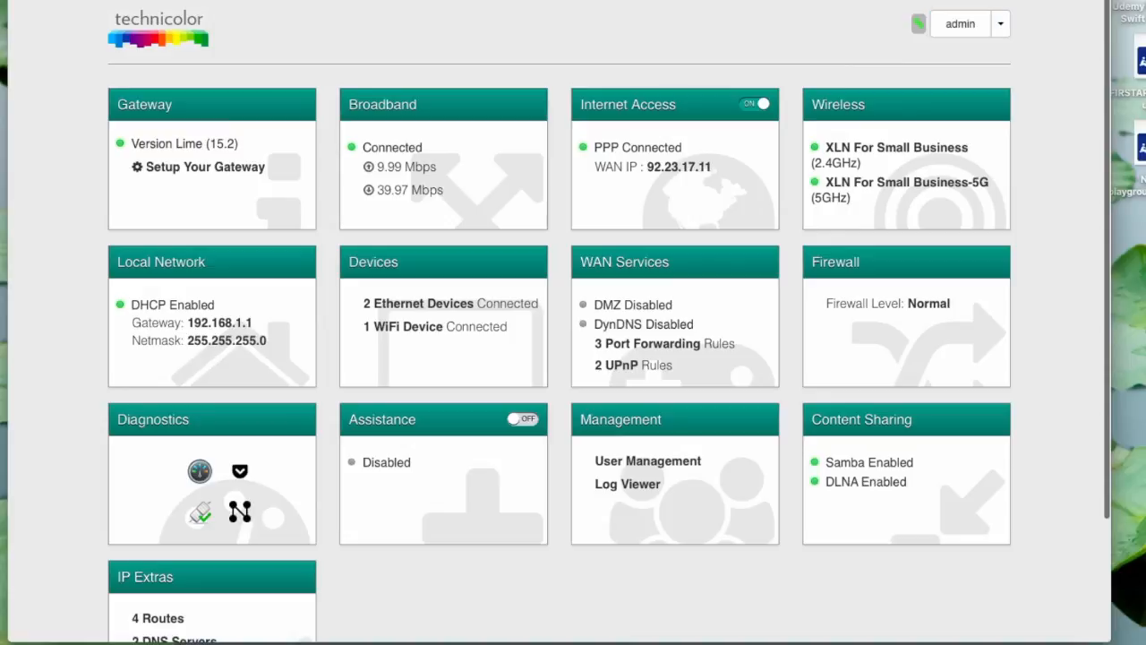
left_click(1007, 23)
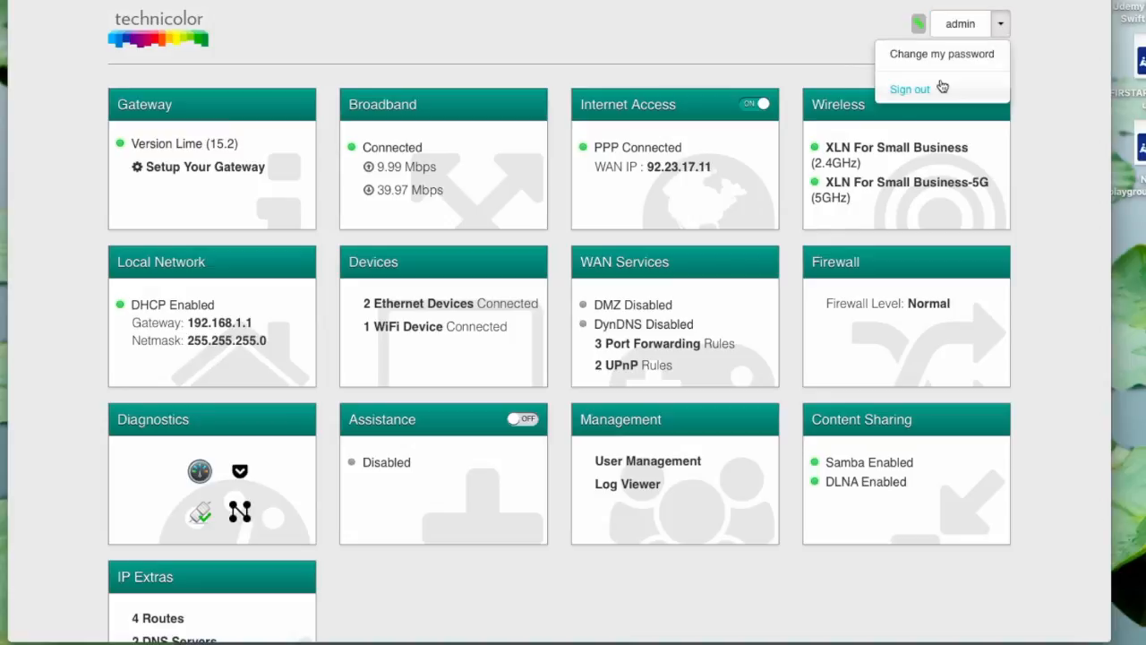
left_click(909, 87)
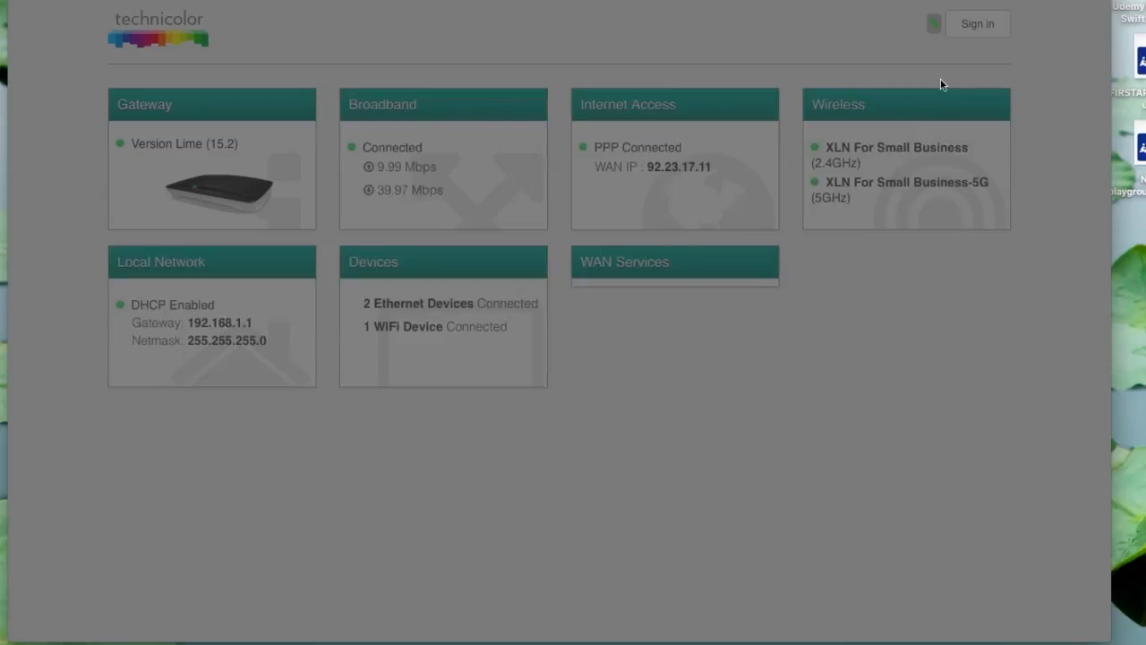